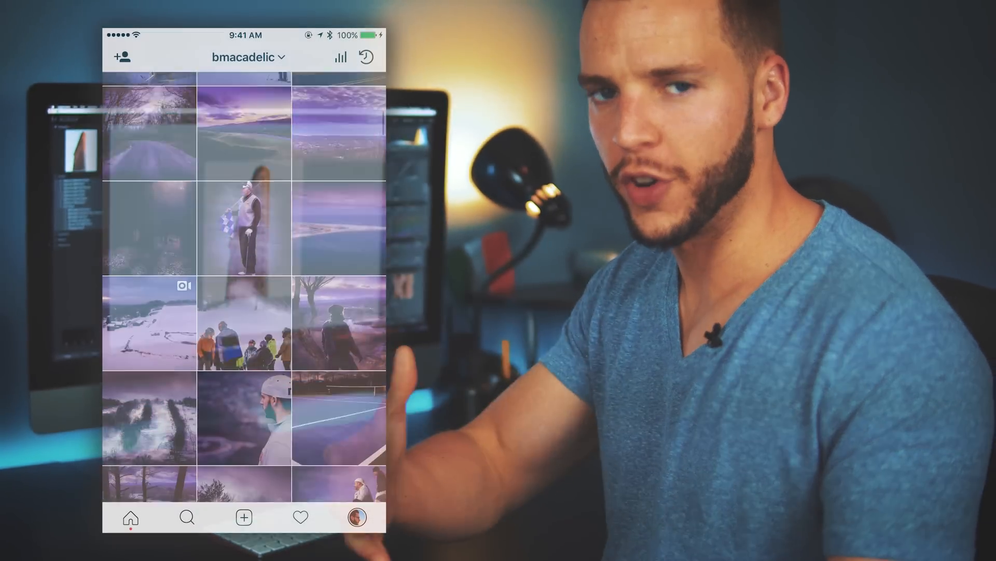
- Try Blue hue strengths between about +40 and +100, then return the sky to blue
scroll("down", 3)
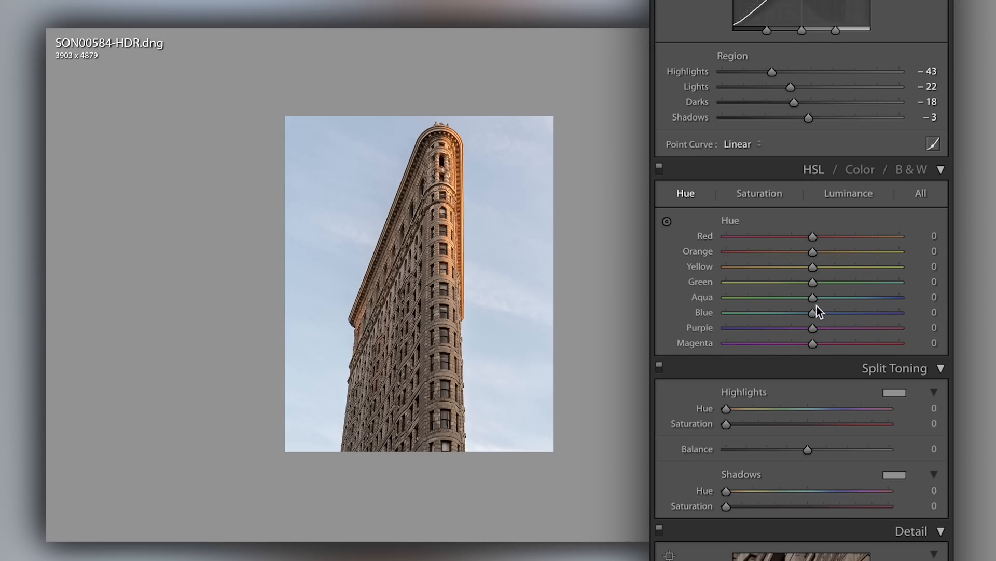
left_click_drag(813, 312, 898, 312)
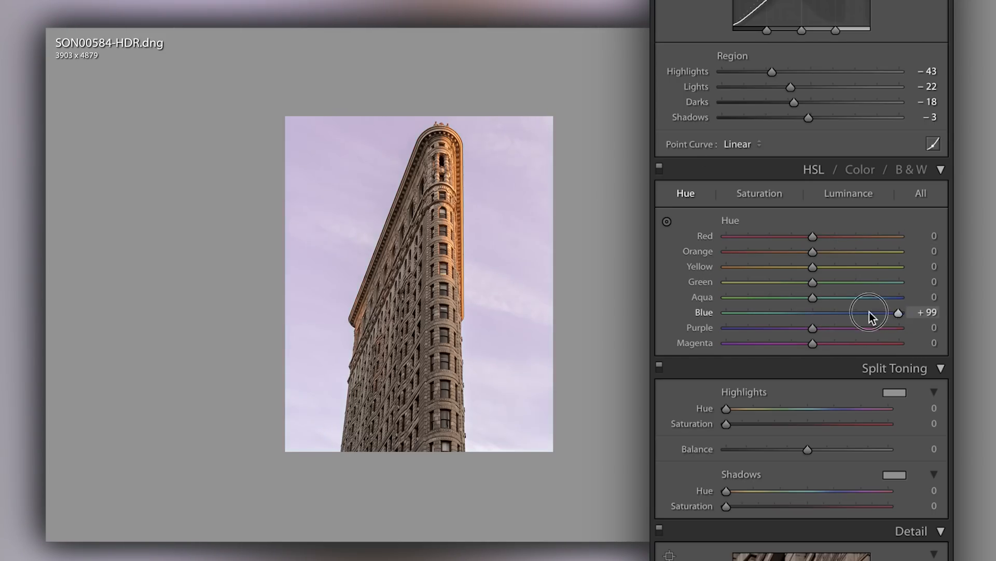
left_click_drag(898, 312, 865, 316)
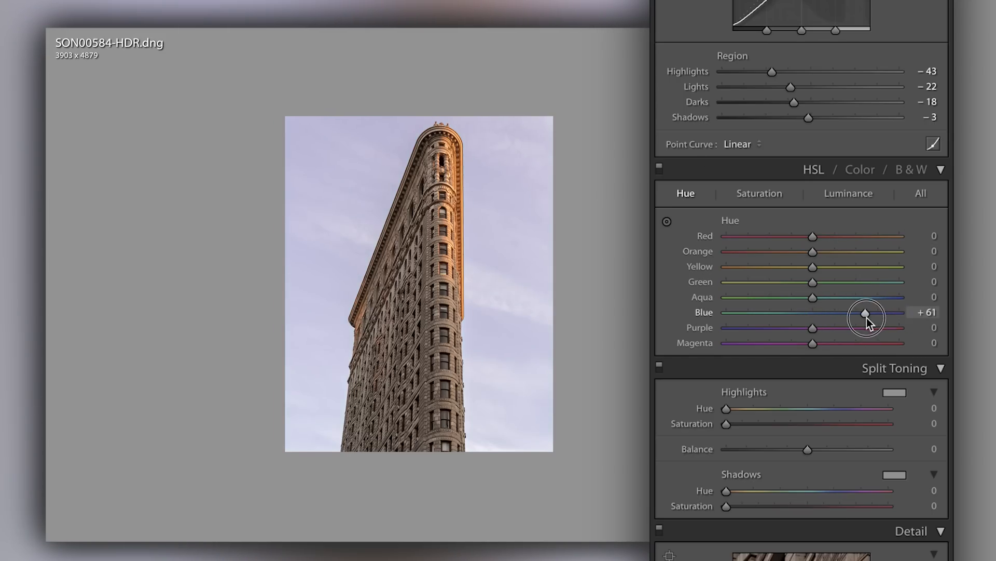
left_click_drag(866, 311, 849, 312)
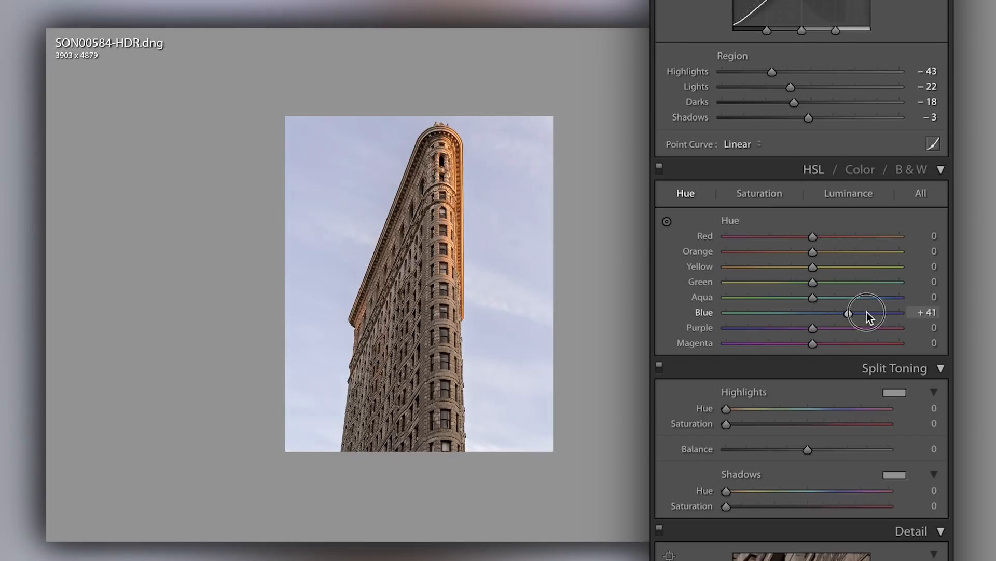
left_click_drag(848, 312, 878, 312)
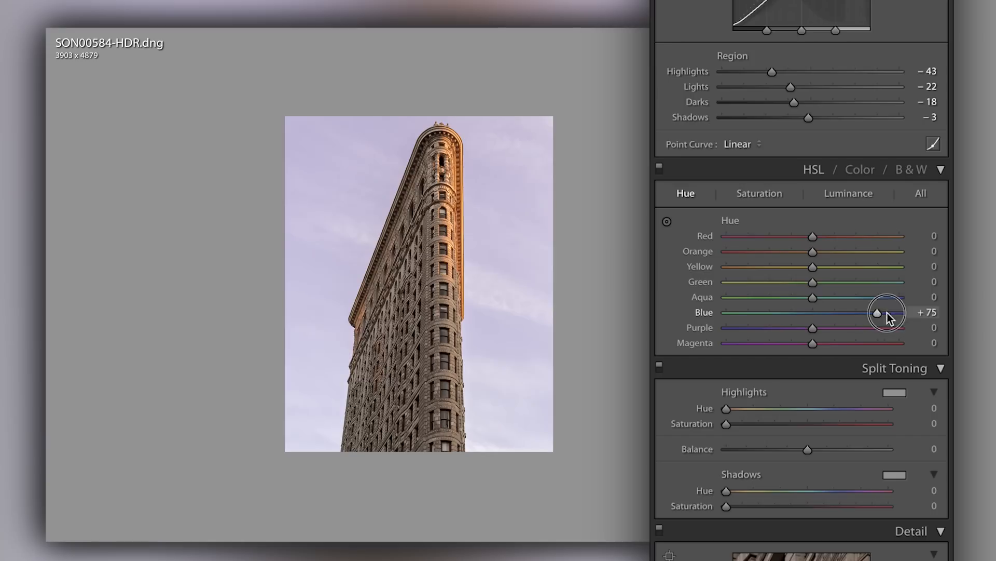
left_click_drag(879, 311, 901, 312)
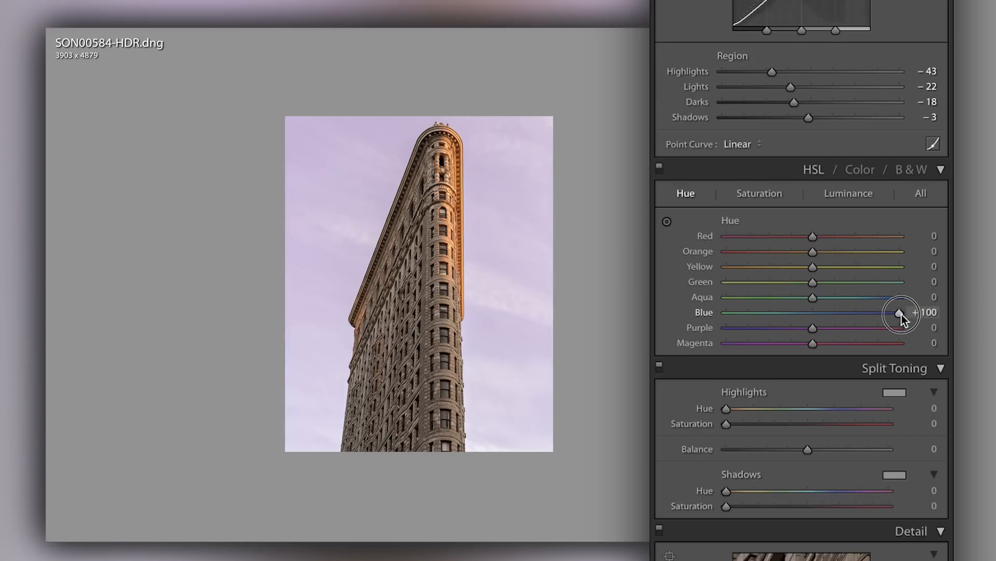
left_click_drag(901, 312, 863, 312)
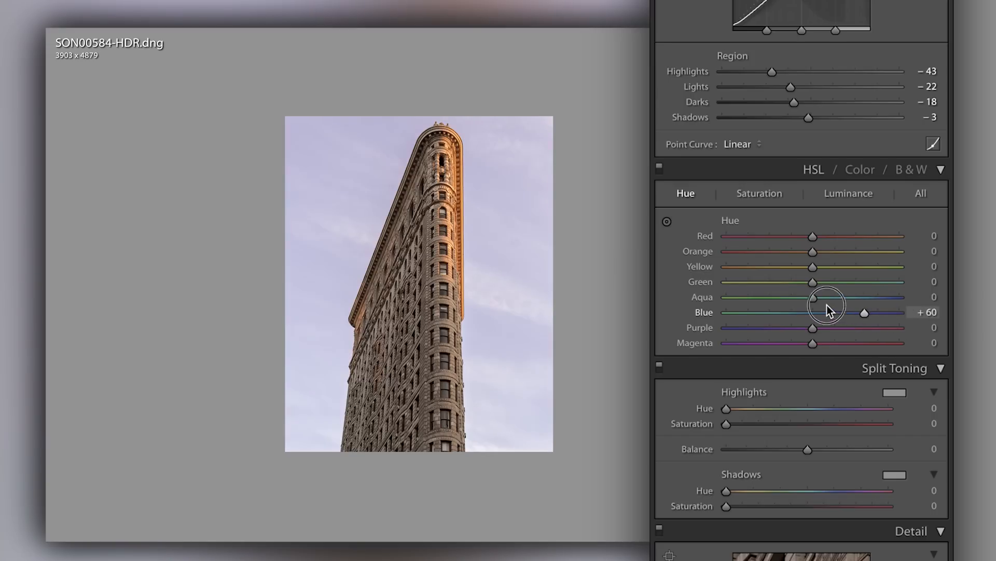
left_click_drag(864, 311, 726, 312)
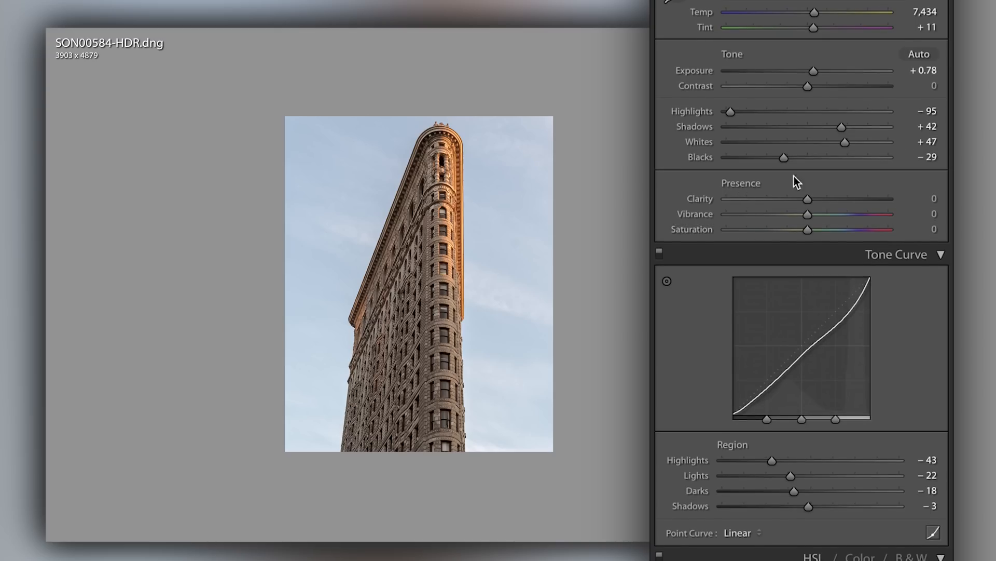
mouse_move(762, 216)
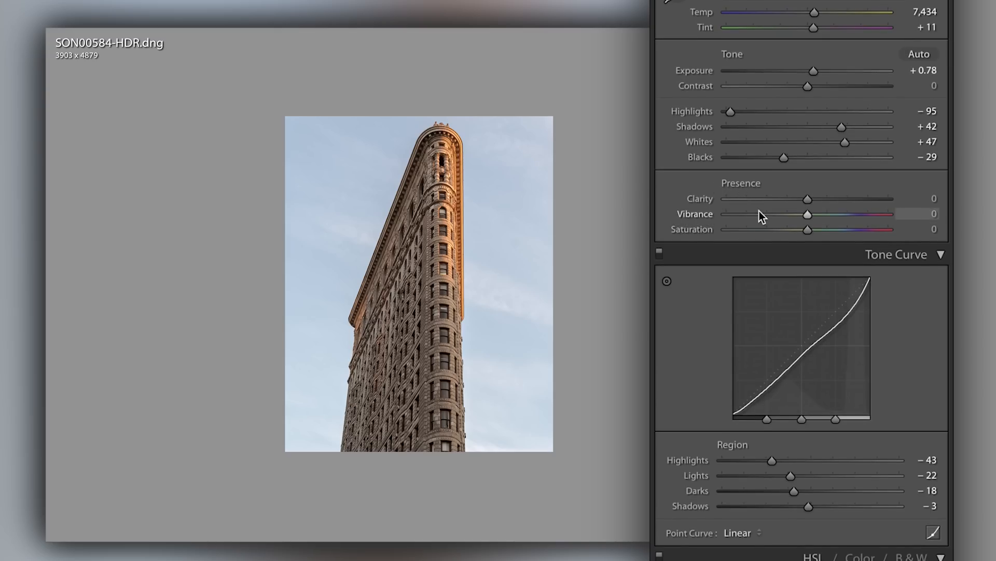
- Raise the Aqua/Blue HSL saturation so the sky becomes a deeper blue
scroll("down", 3)
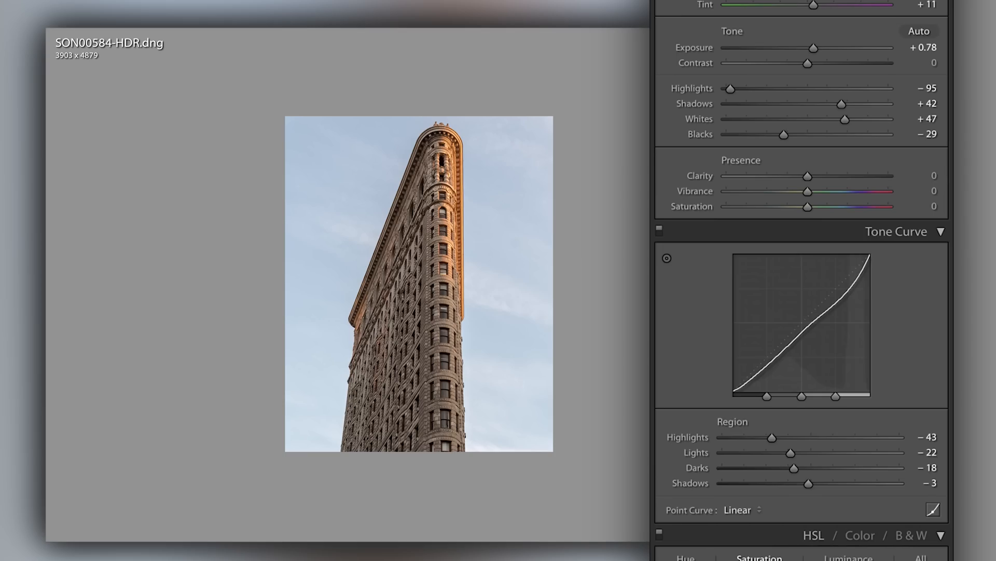
scroll("down", 3)
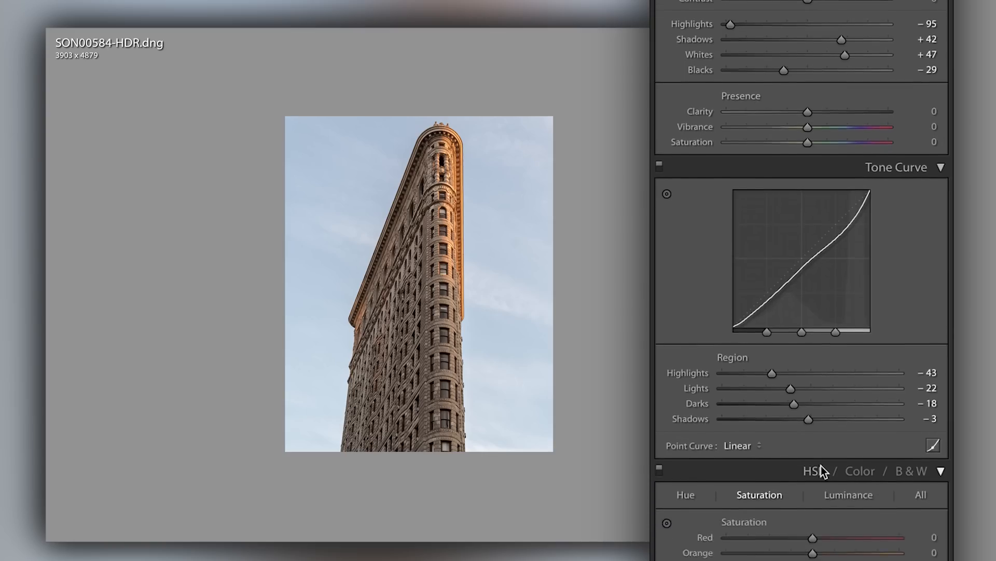
scroll("down", 3)
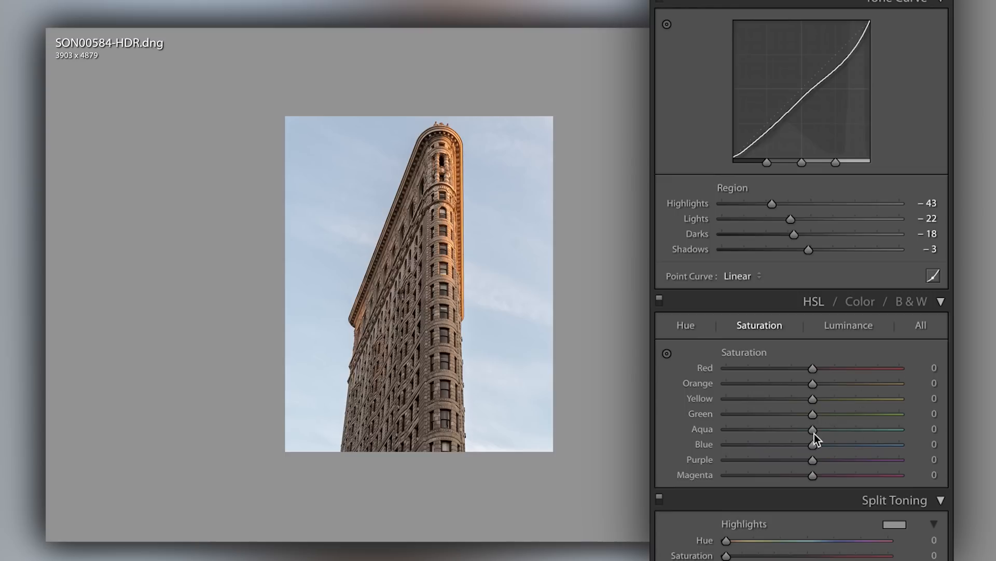
left_click_drag(812, 428, 861, 428)
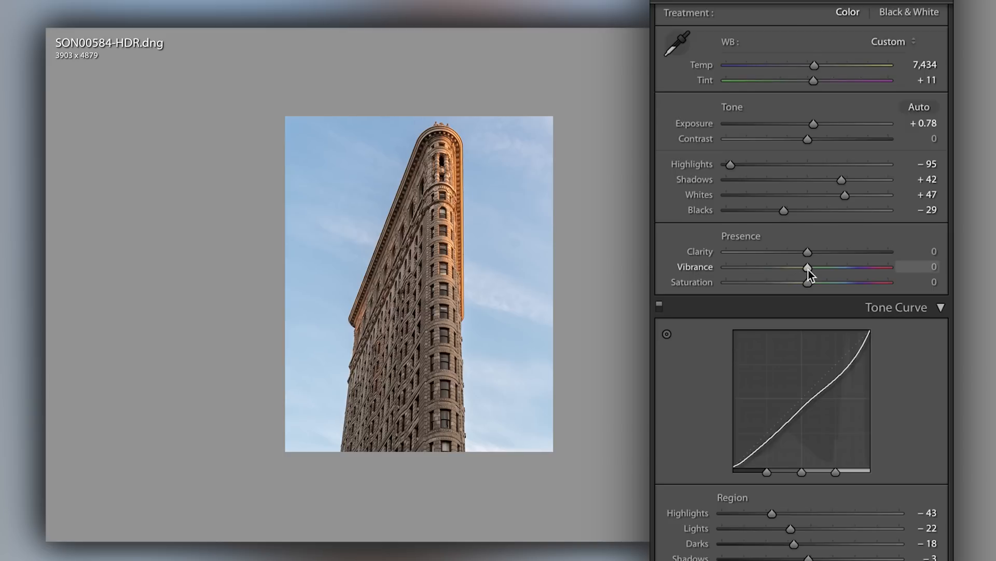
- Set Vibrance to +9 after testing +100, and Saturation to −3
left_click_drag(808, 267, 725, 266)
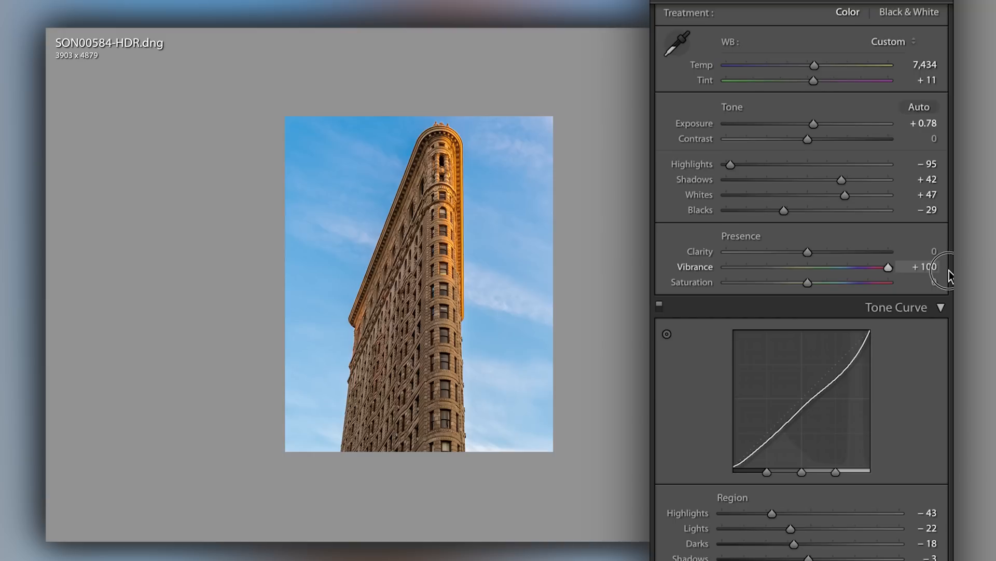
left_click_drag(888, 267, 818, 266)
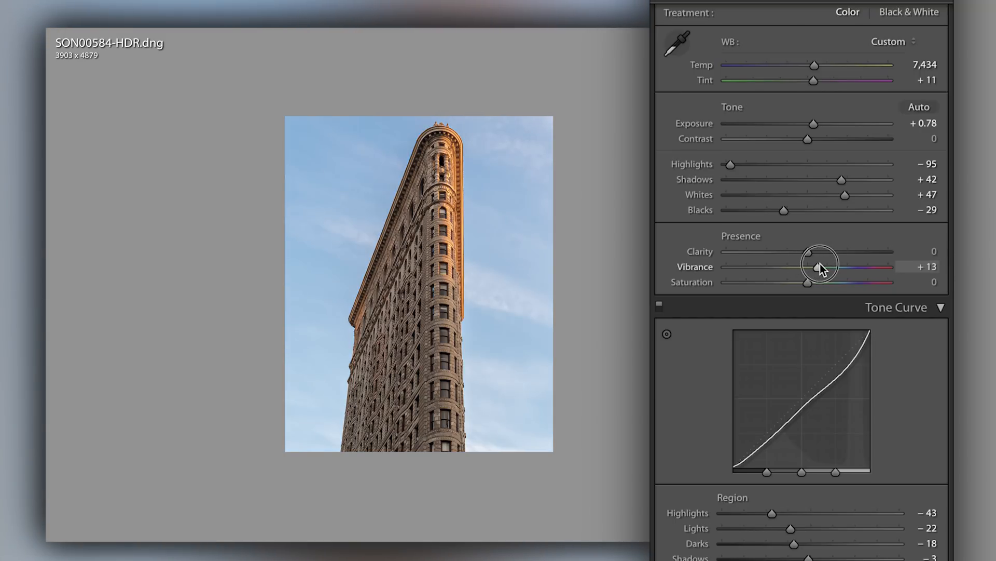
left_click_drag(820, 282, 801, 281)
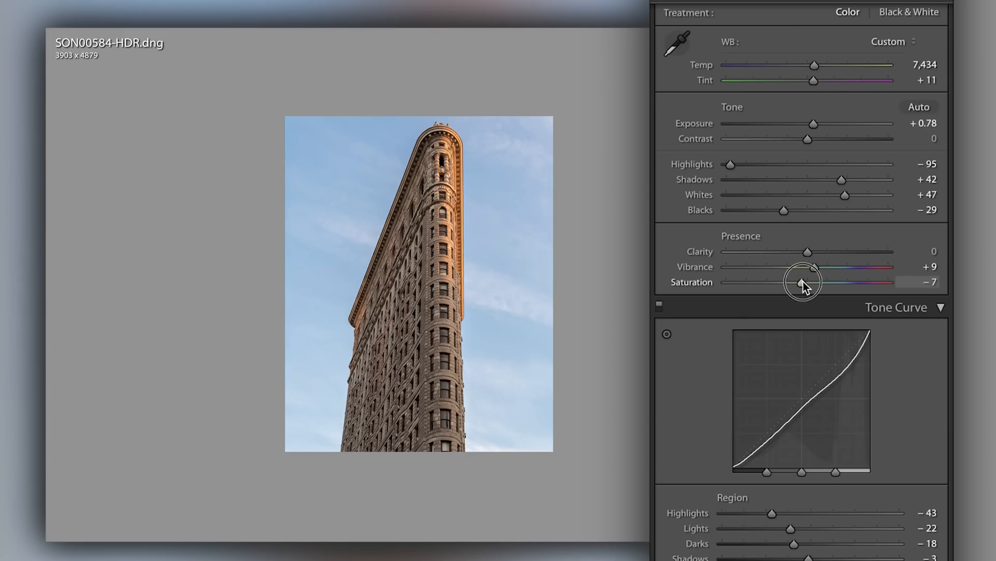
left_click_drag(803, 281, 802, 281)
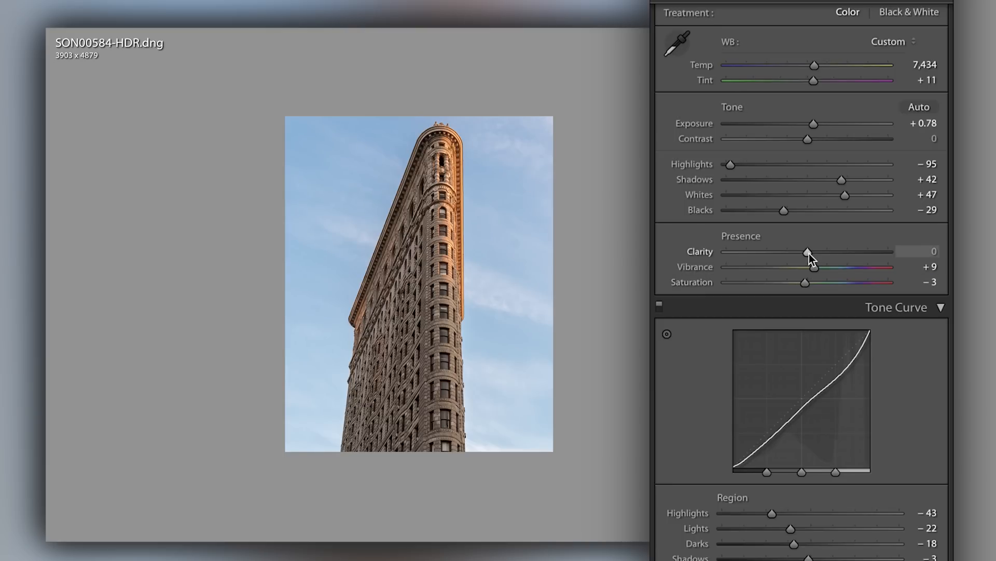
mouse_move(830, 264)
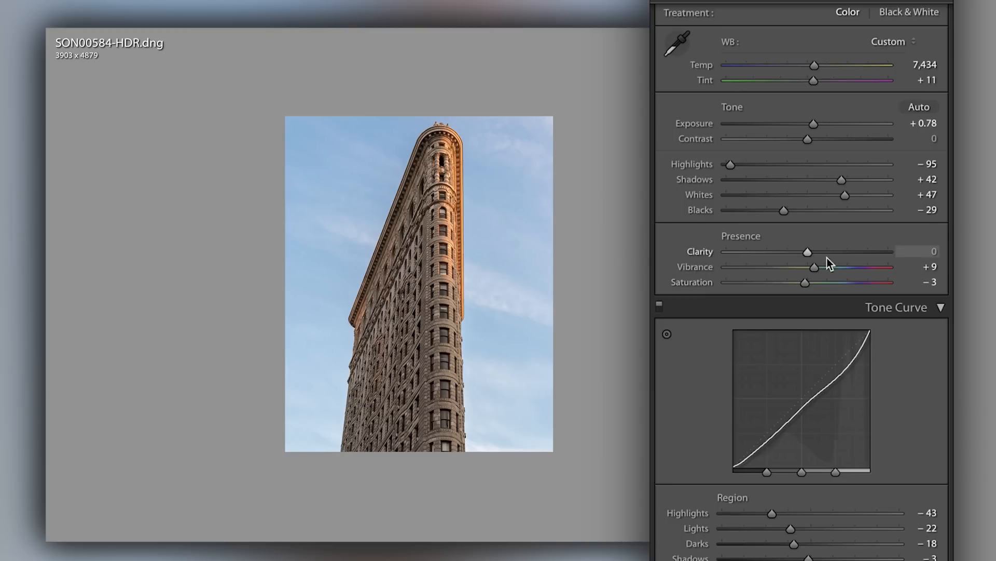
- Pull Clarity fully down to −100, softening the Flatiron Building's detail
left_click_drag(809, 252, 888, 252)
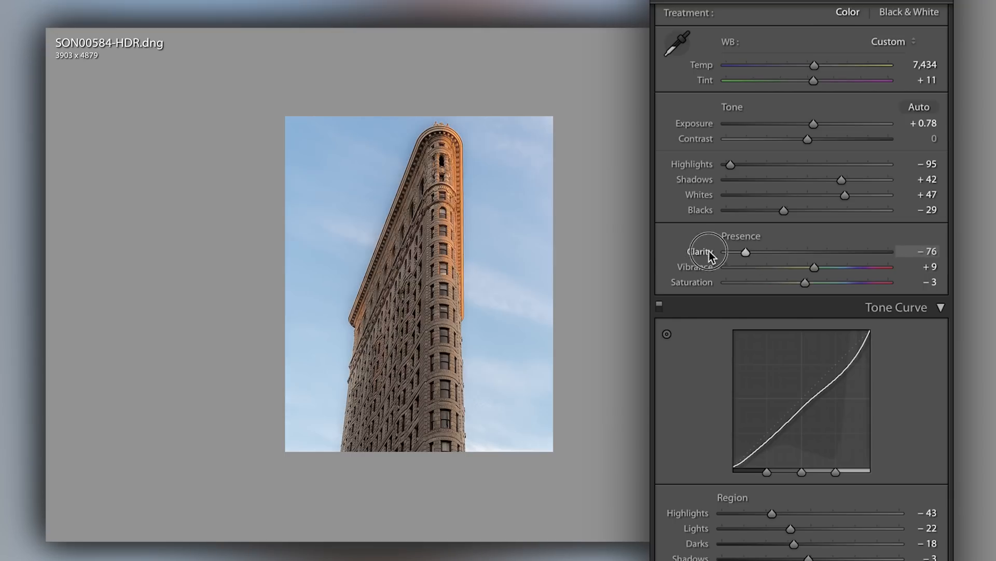
left_click_drag(746, 251, 724, 251)
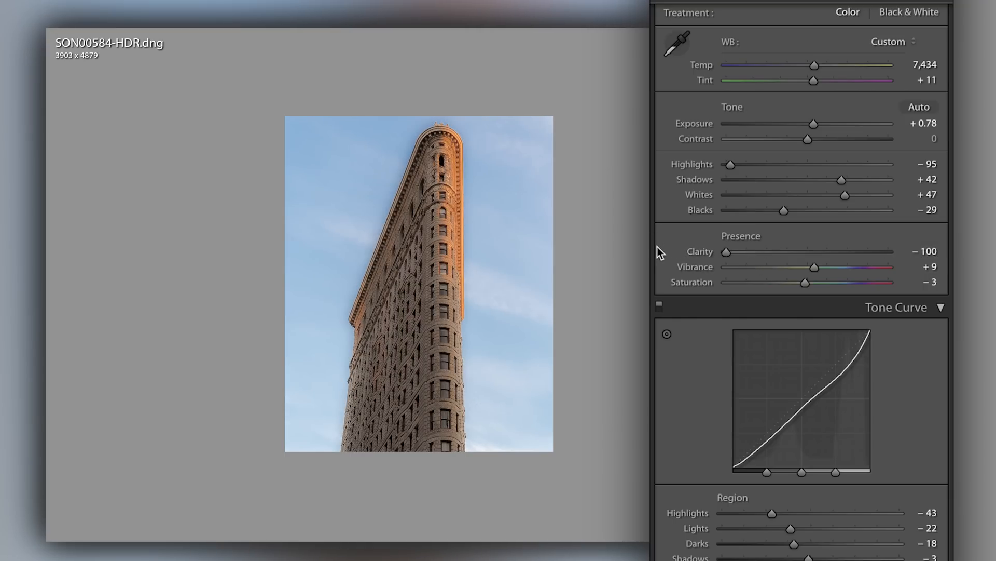